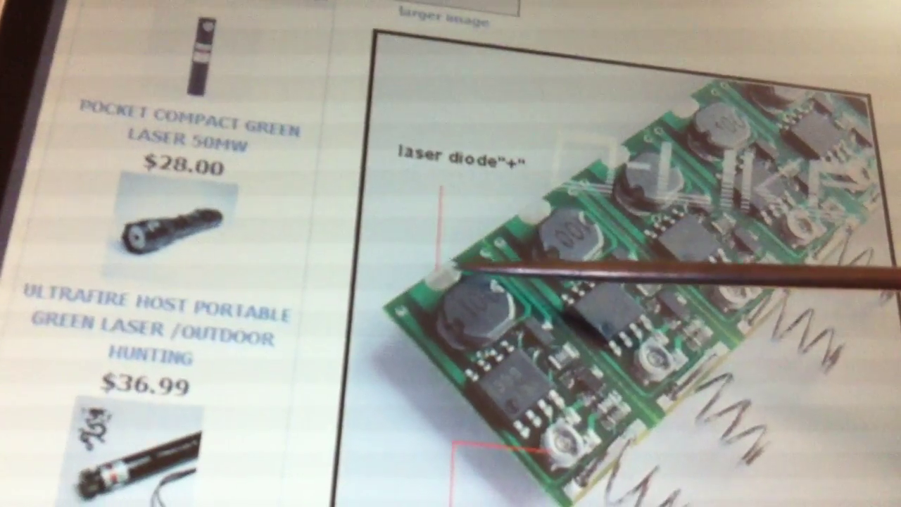
scroll("down", 3)
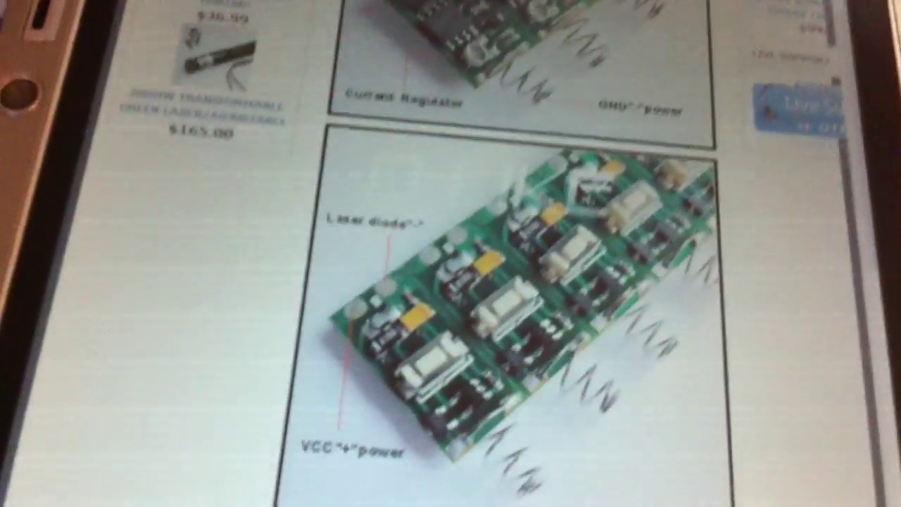